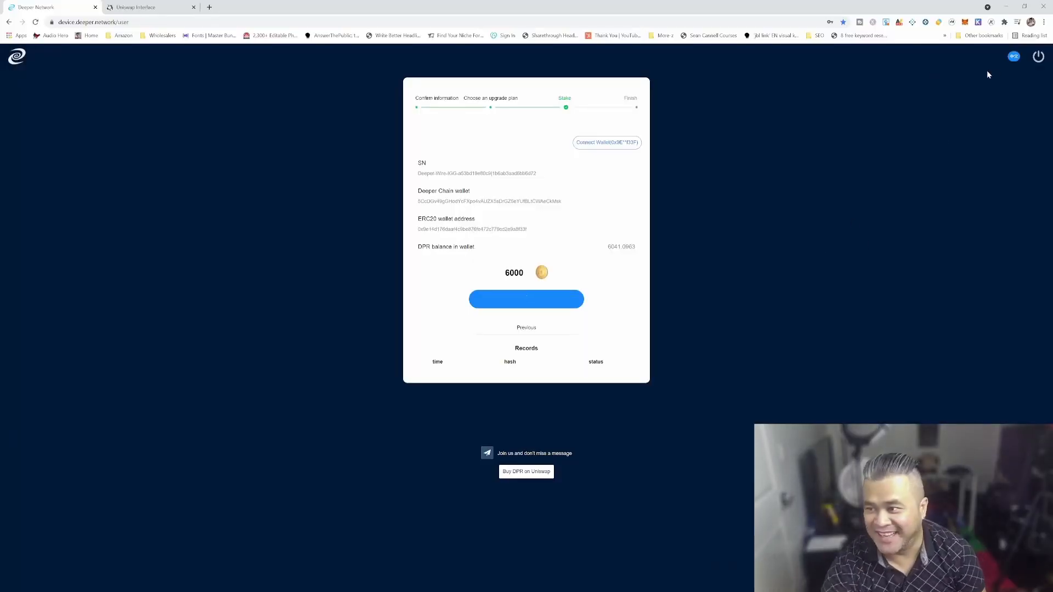
Submit the 6000 DPR stake with the Stake button, retrying while it processes.
{"action": "left_click", "coordinate": [525, 298]}
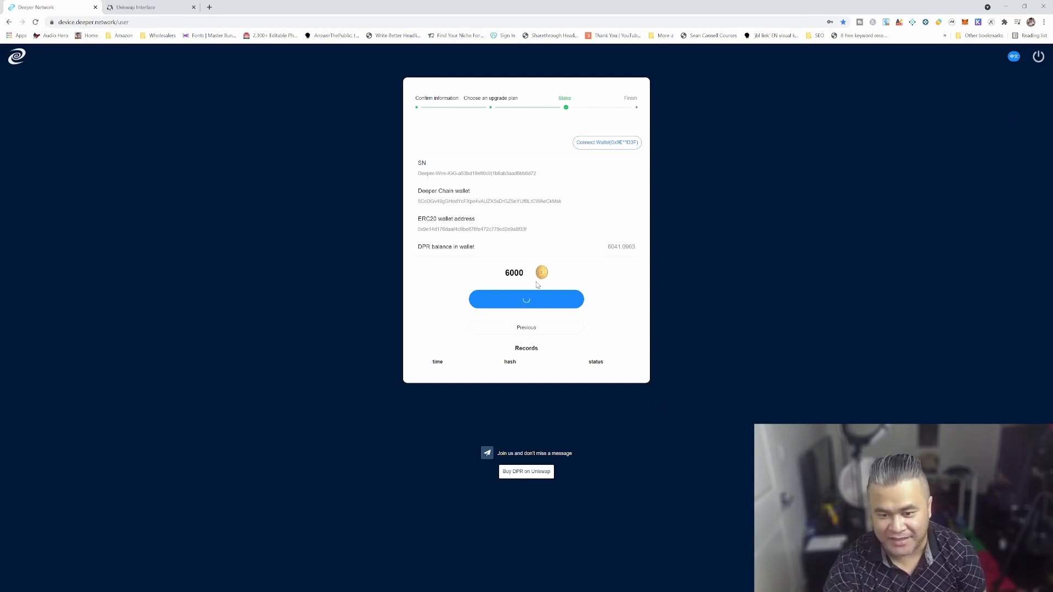
{"action": "mouse_move", "coordinate": [553, 311]}
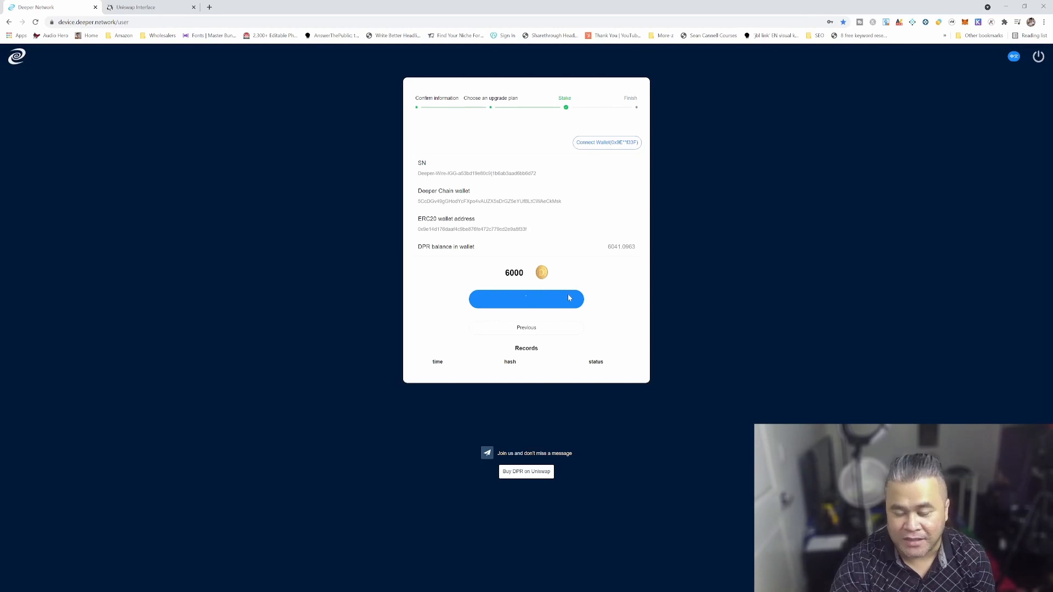
{"action": "left_click", "coordinate": [525, 298]}
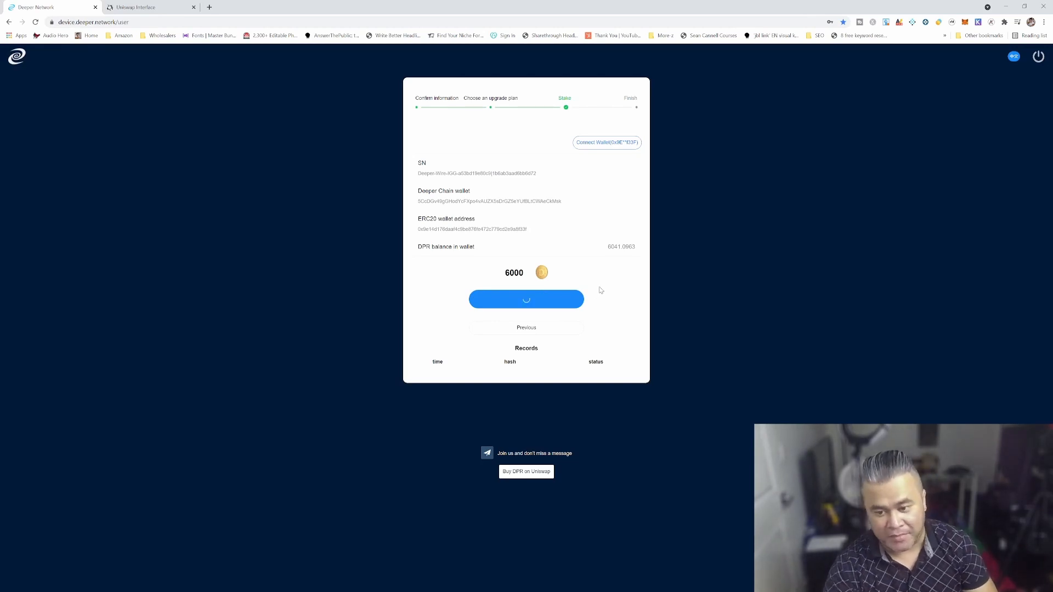
{"action": "mouse_move", "coordinate": [581, 119]}
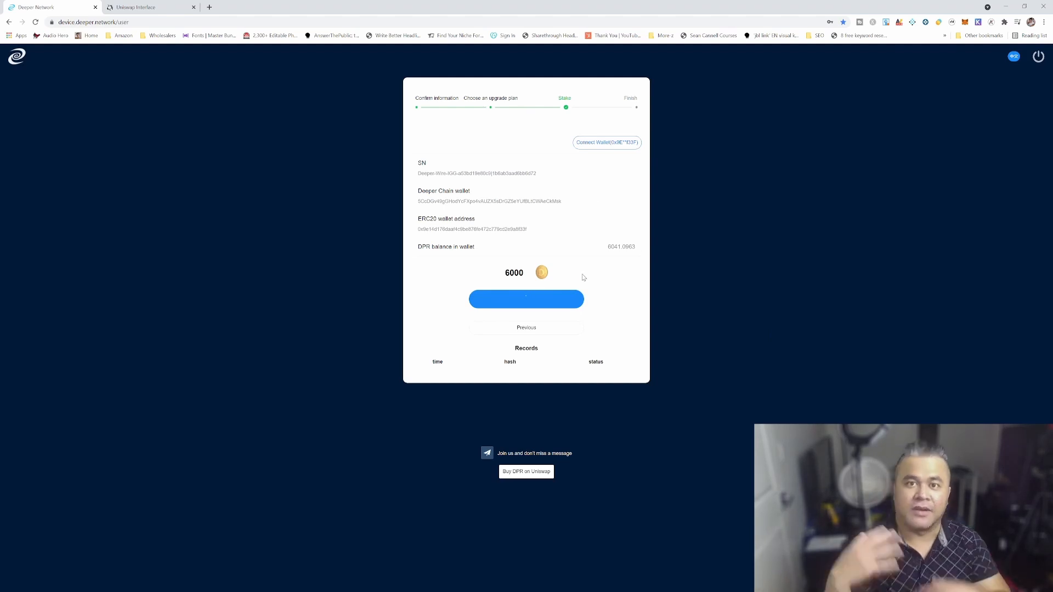
{"action": "left_click", "coordinate": [525, 298]}
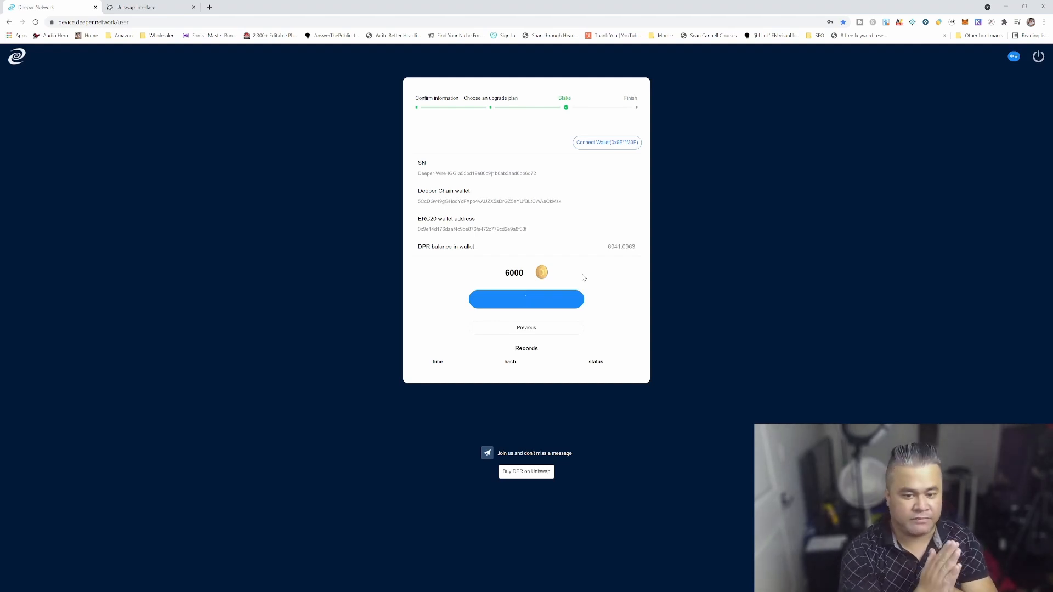
{"action": "left_click", "coordinate": [525, 300]}
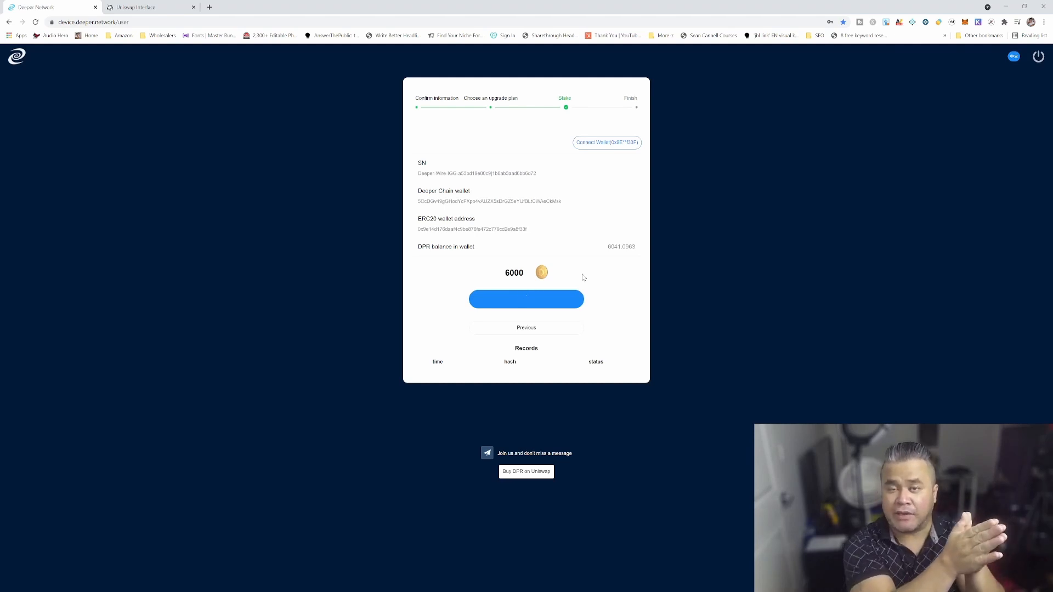
{"action": "left_click", "coordinate": [525, 299]}
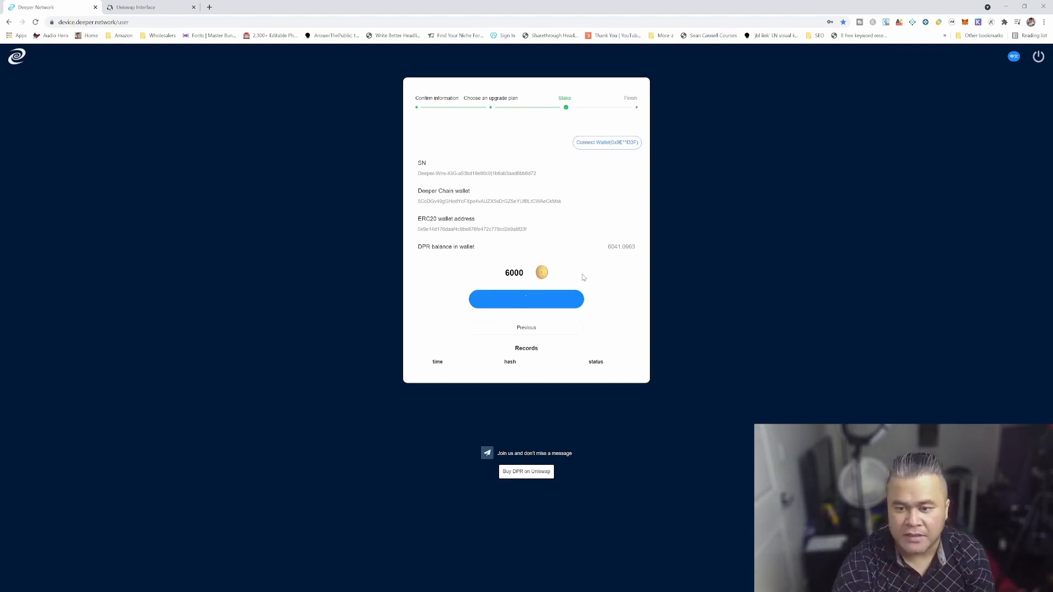
{"action": "left_click", "coordinate": [525, 298]}
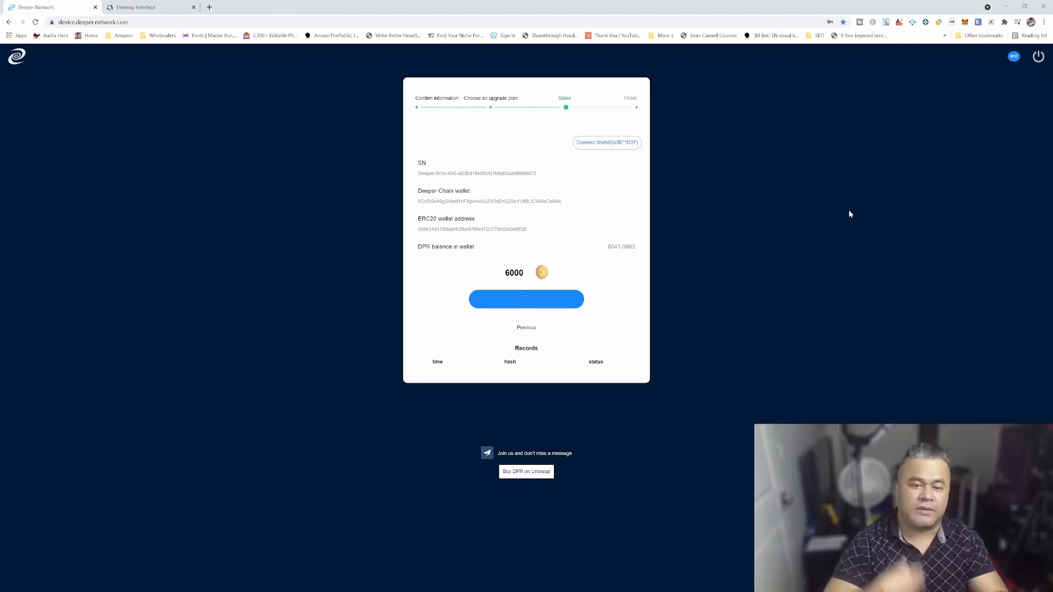
{"action": "left_click", "coordinate": [526, 298]}
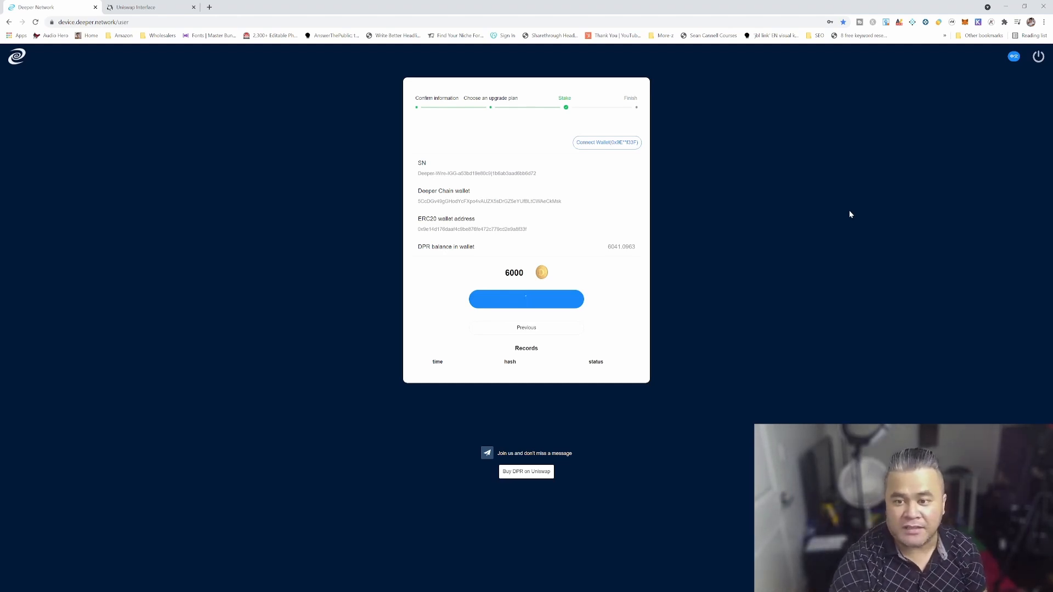
{"action": "left_click", "coordinate": [525, 299]}
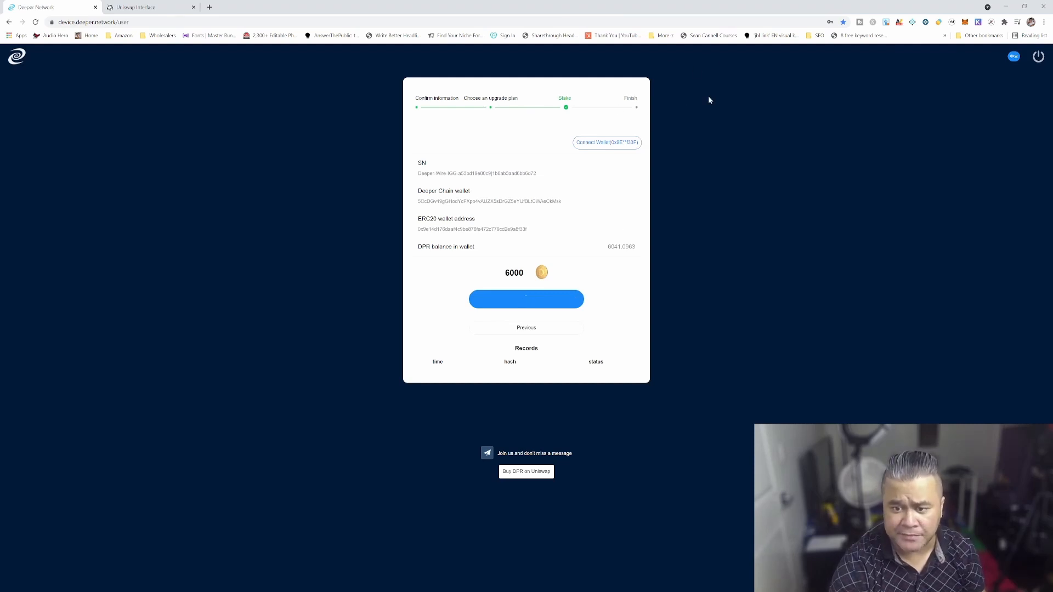
{"action": "left_click", "coordinate": [525, 298]}
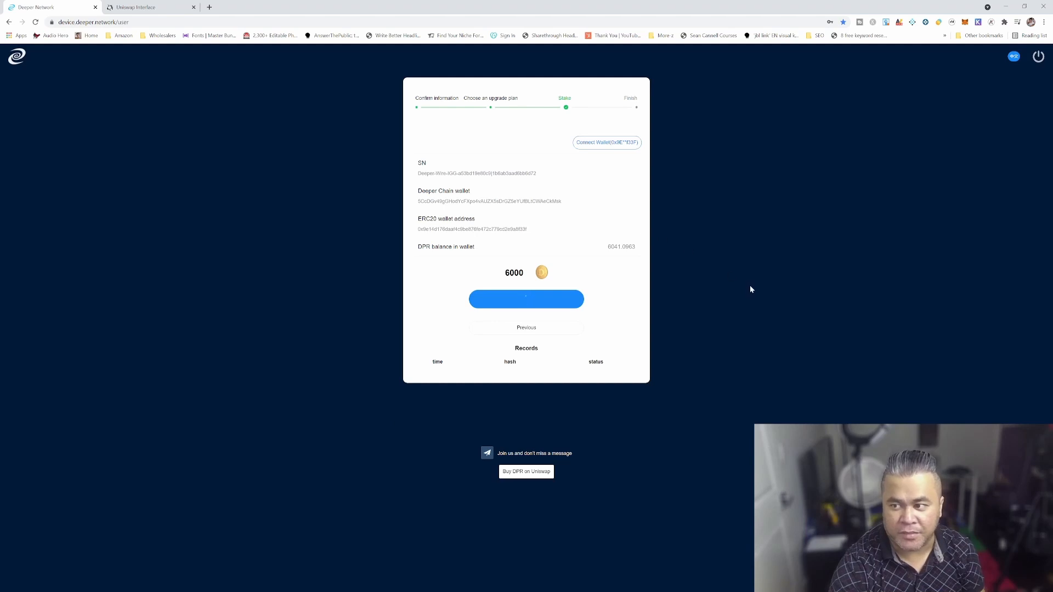
{"action": "left_click", "coordinate": [526, 299]}
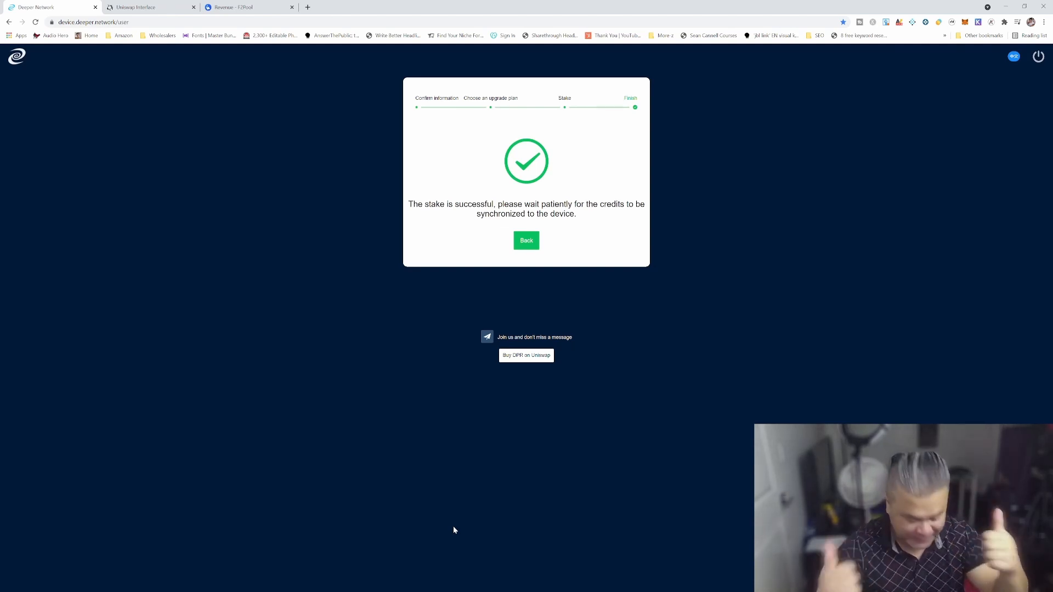
{"action": "mouse_move", "coordinate": [477, 531]}
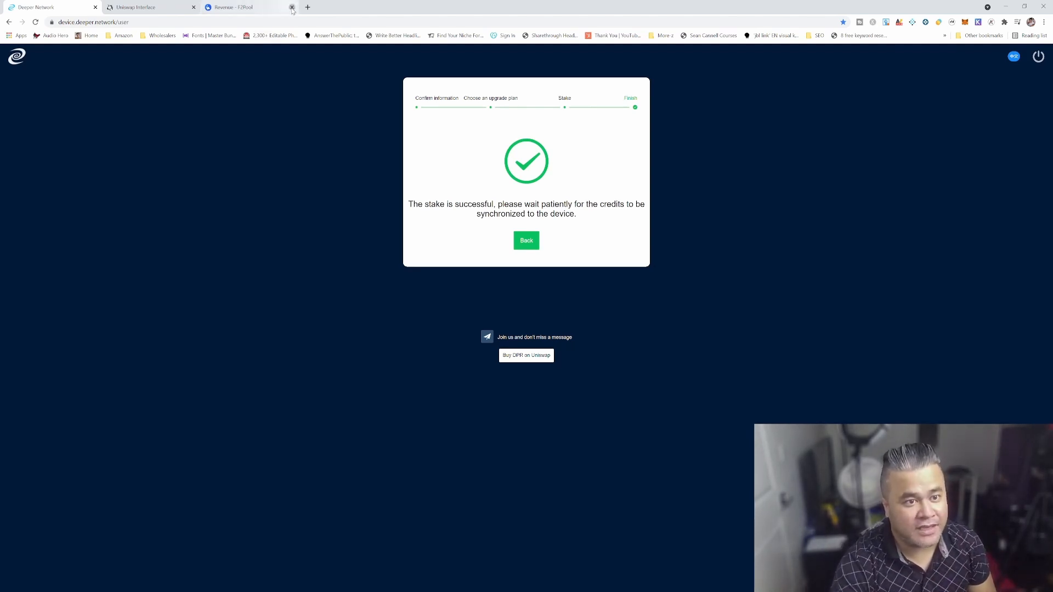
Close the extra browser tab, leaving the dashboard showing 'The stake is successful'.
{"action": "left_click", "coordinate": [291, 6]}
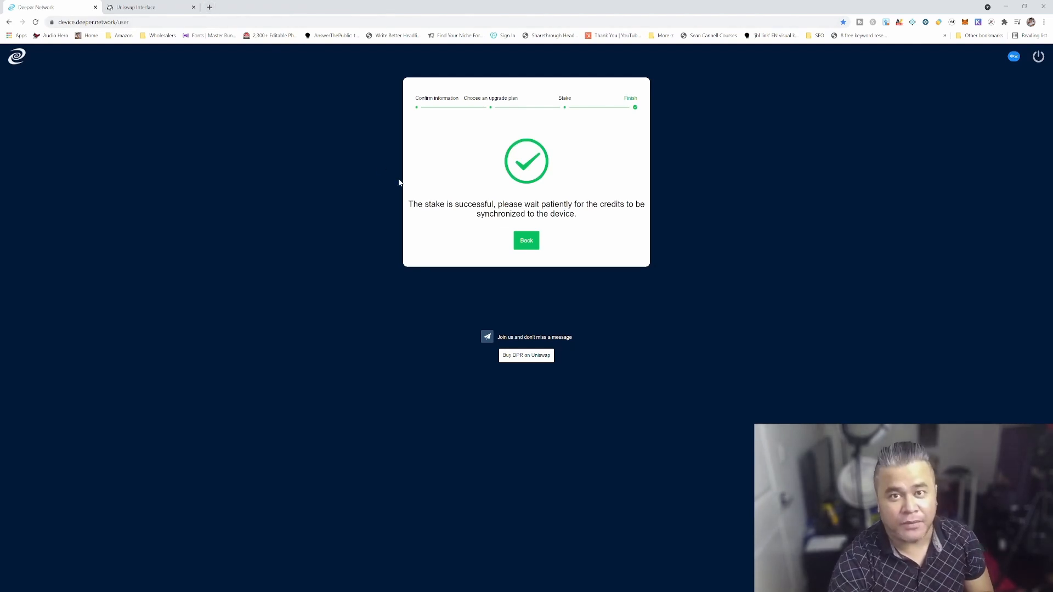